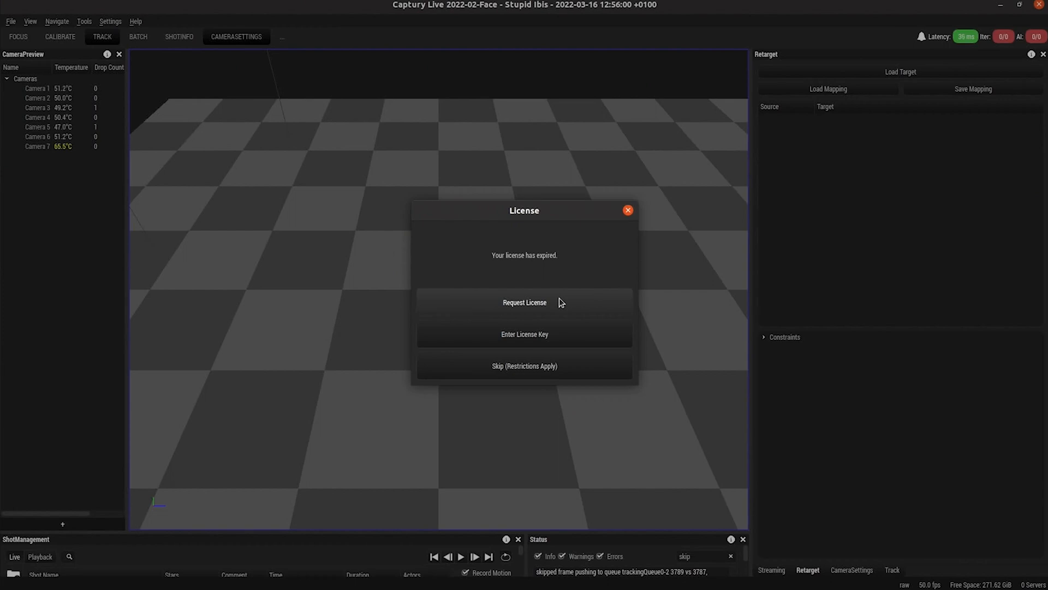
# Step: Start a new license request for the expired installation, linked to the GPU
pyautogui.click(525, 303)
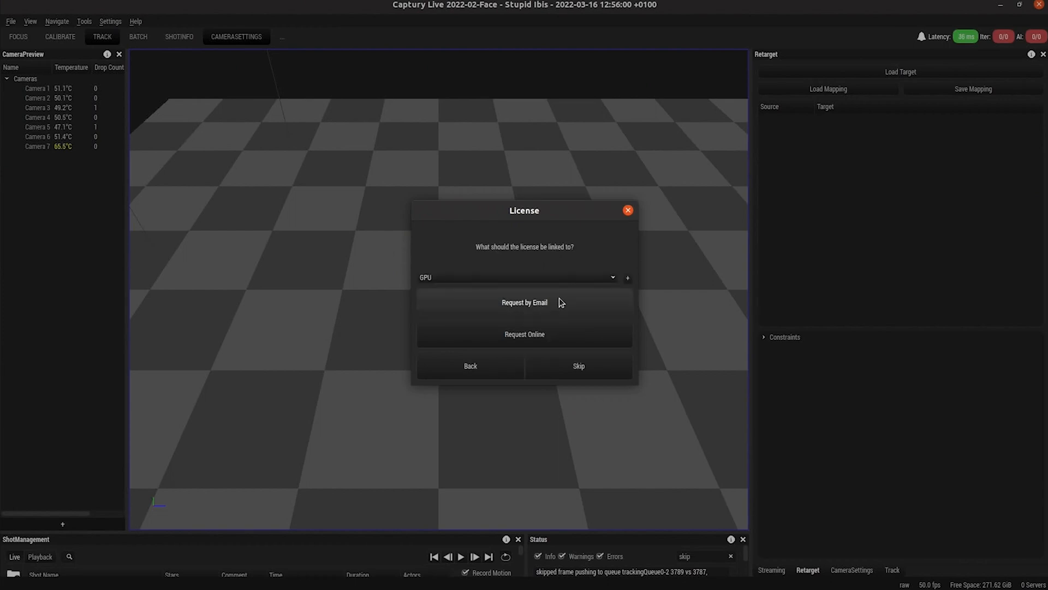
pyautogui.click(518, 276)
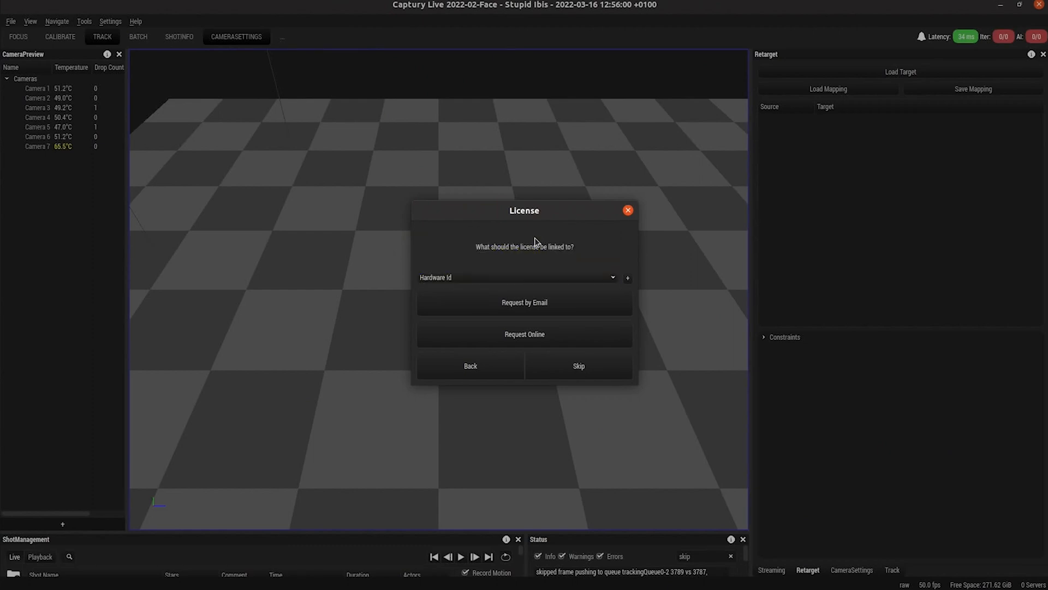
pyautogui.moveTo(489, 264)
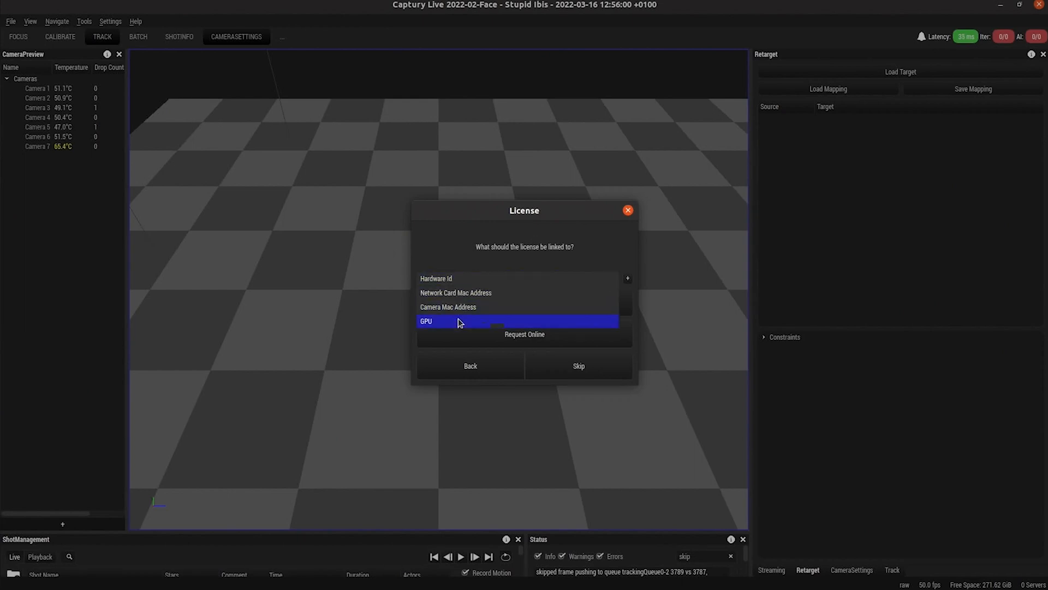
pyautogui.click(426, 321)
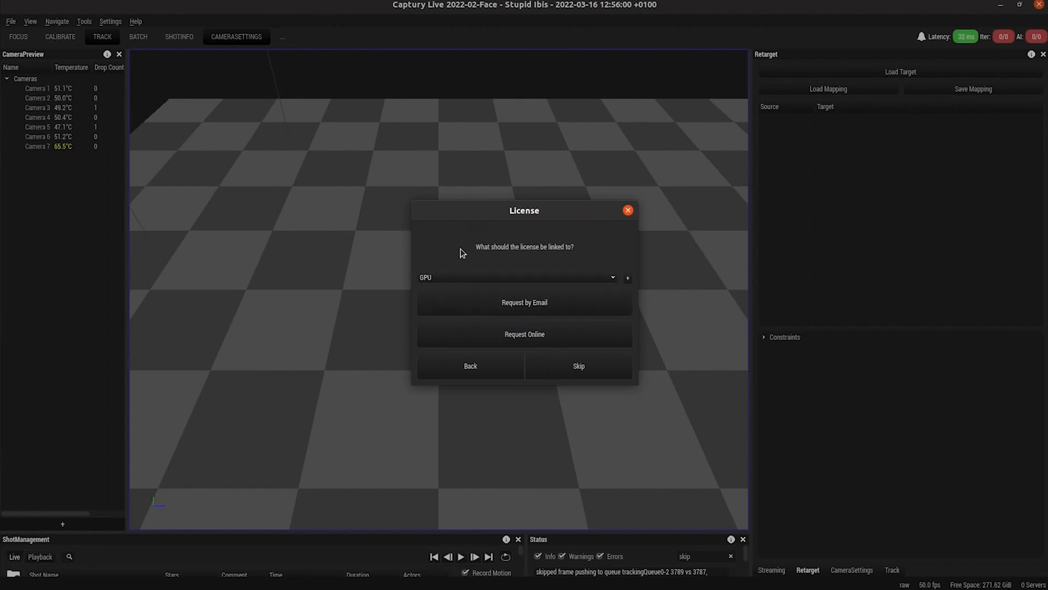
pyautogui.moveTo(506, 307)
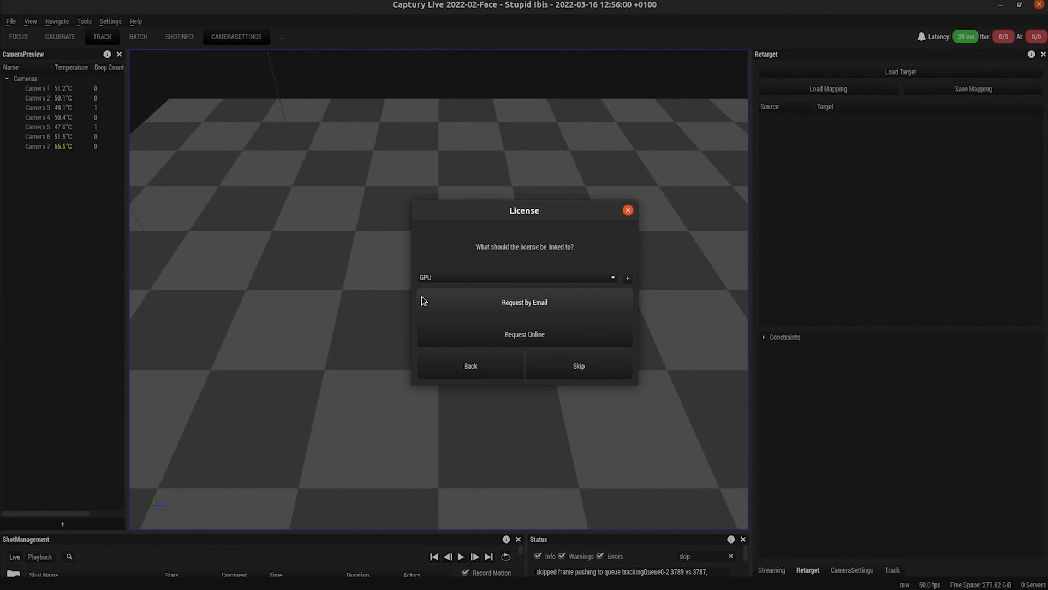
pyautogui.moveTo(577, 304)
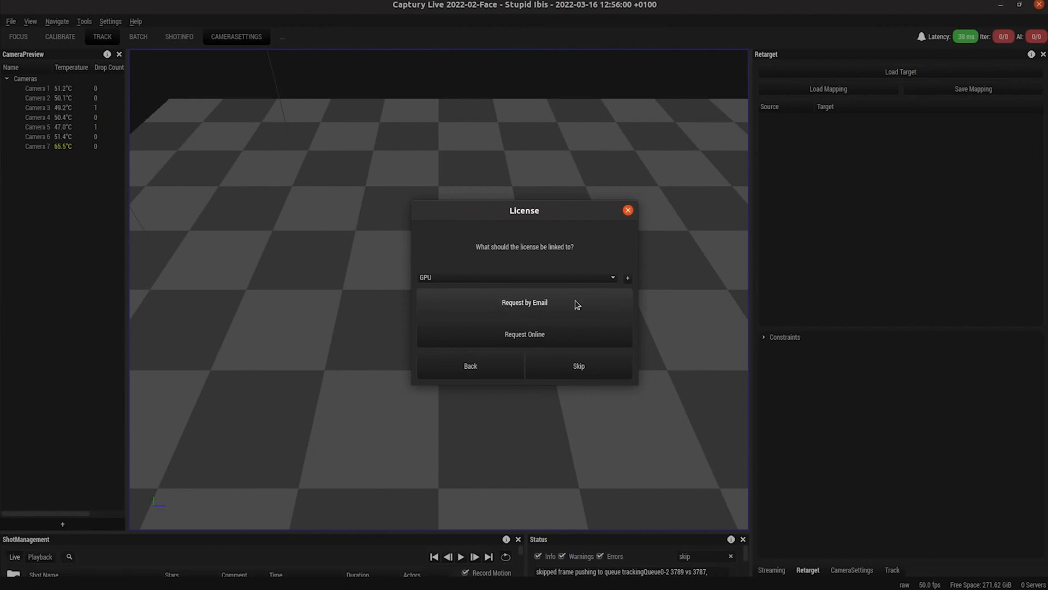
pyautogui.click(524, 303)
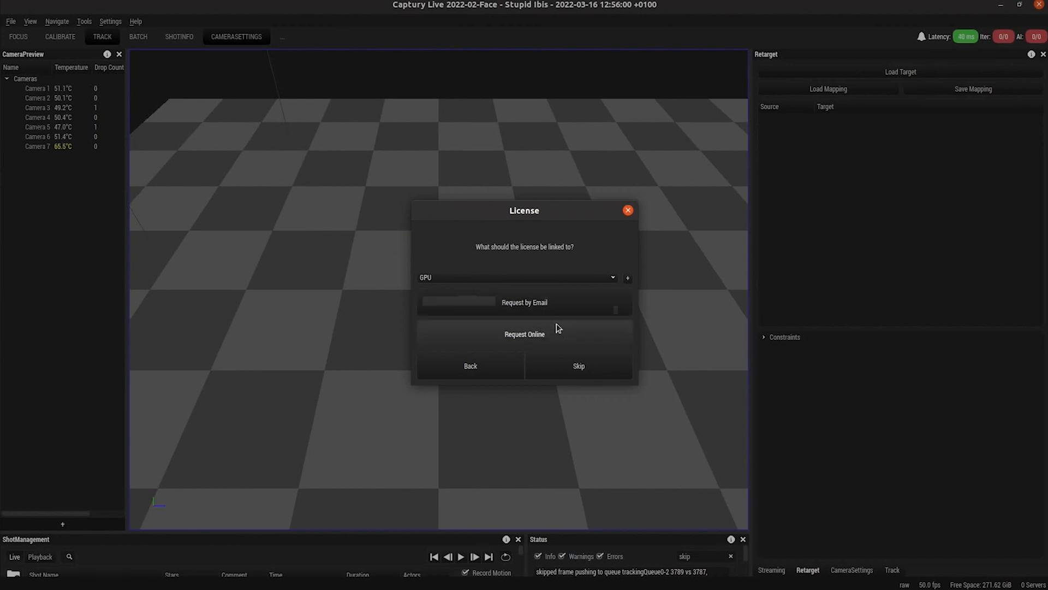
# Step: Submit the license request online, acknowledge the confirmation and return to the expired-license choices
pyautogui.click(524, 303)
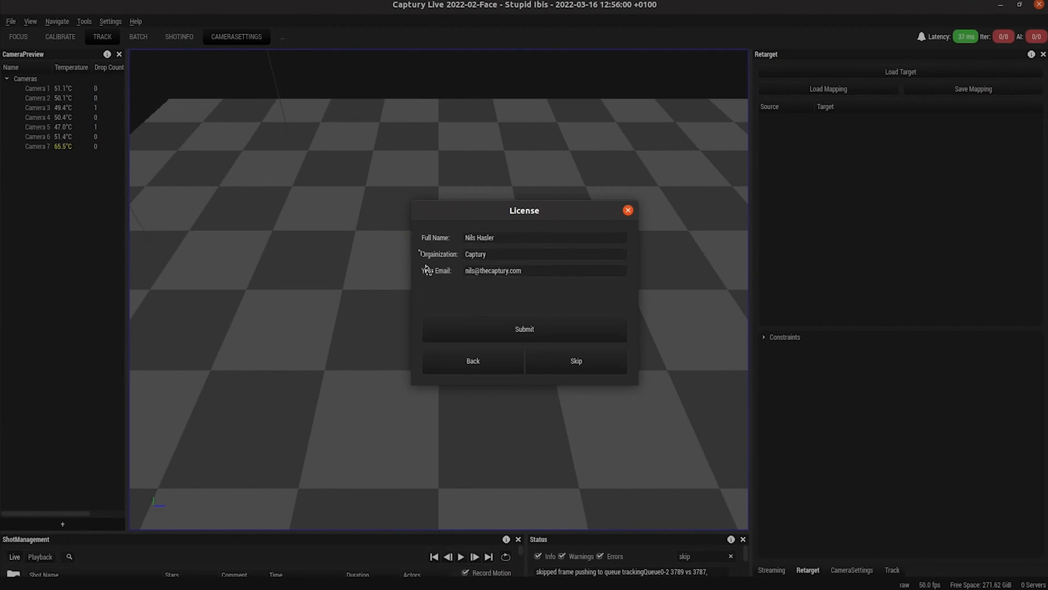
pyautogui.click(524, 329)
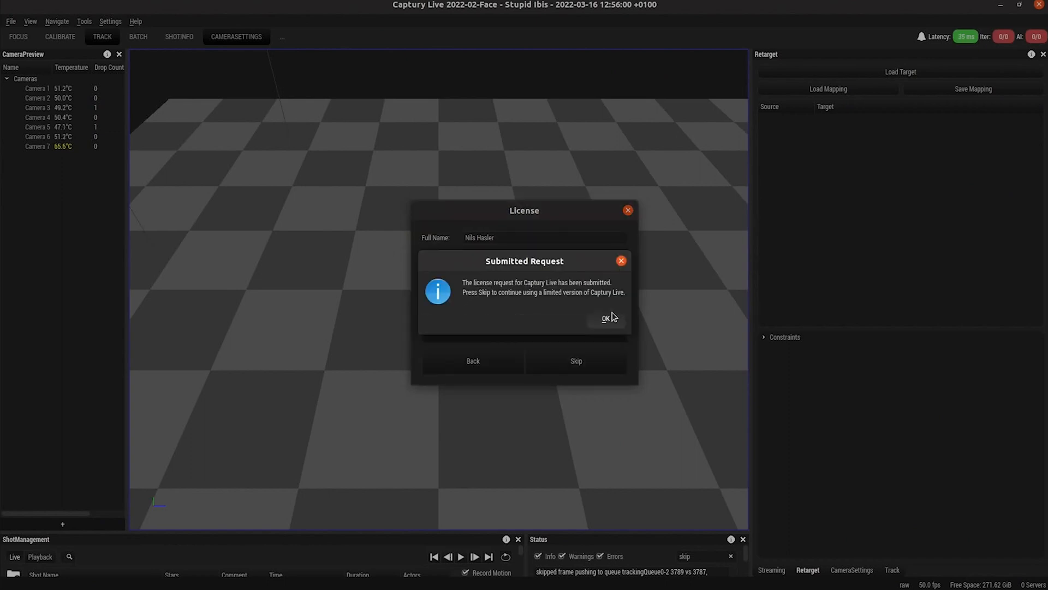
pyautogui.click(604, 318)
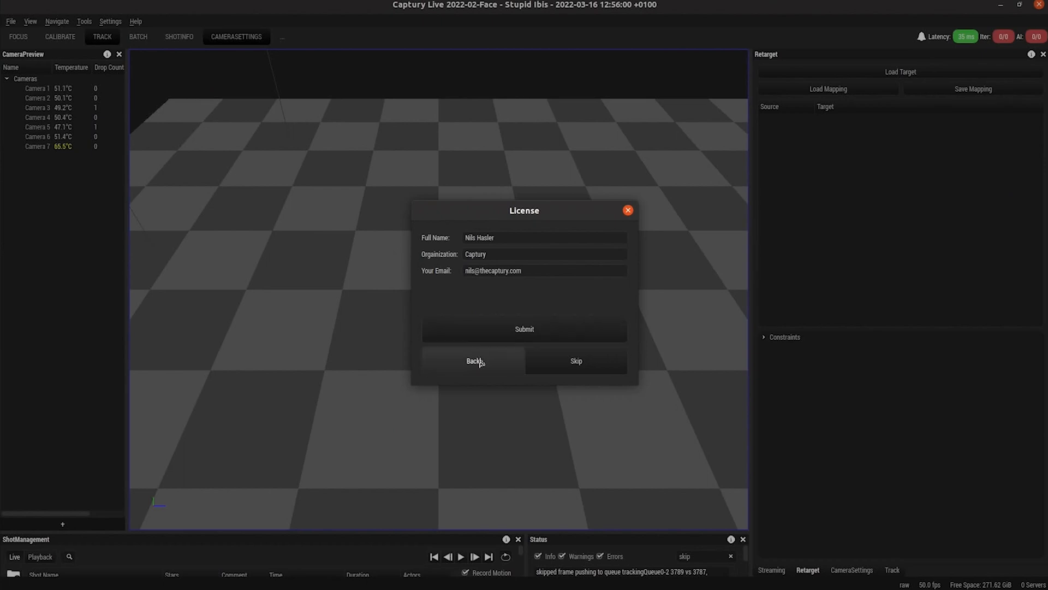
pyautogui.click(475, 360)
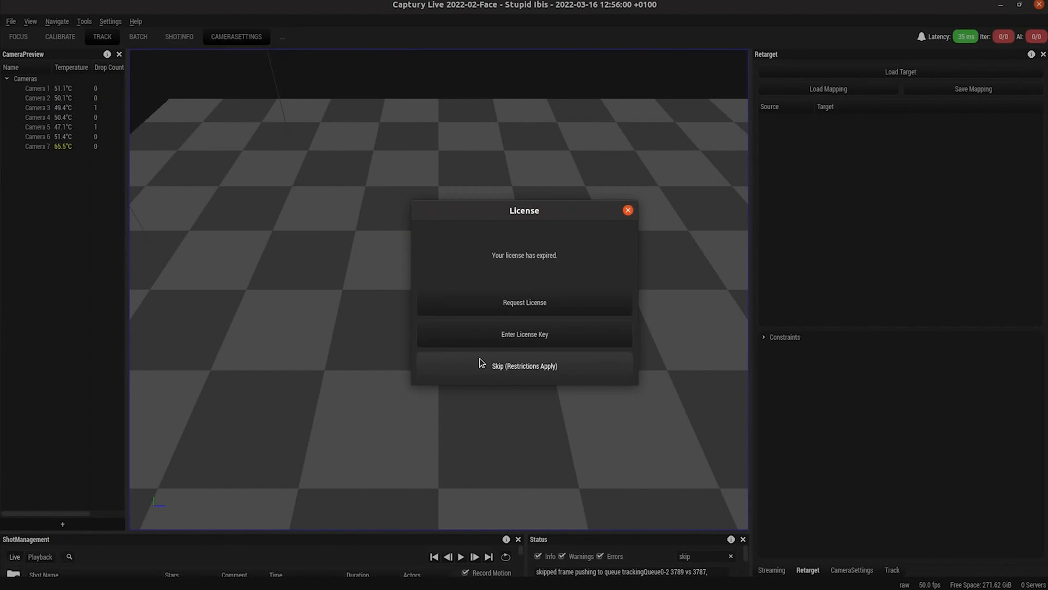
pyautogui.moveTo(431, 334)
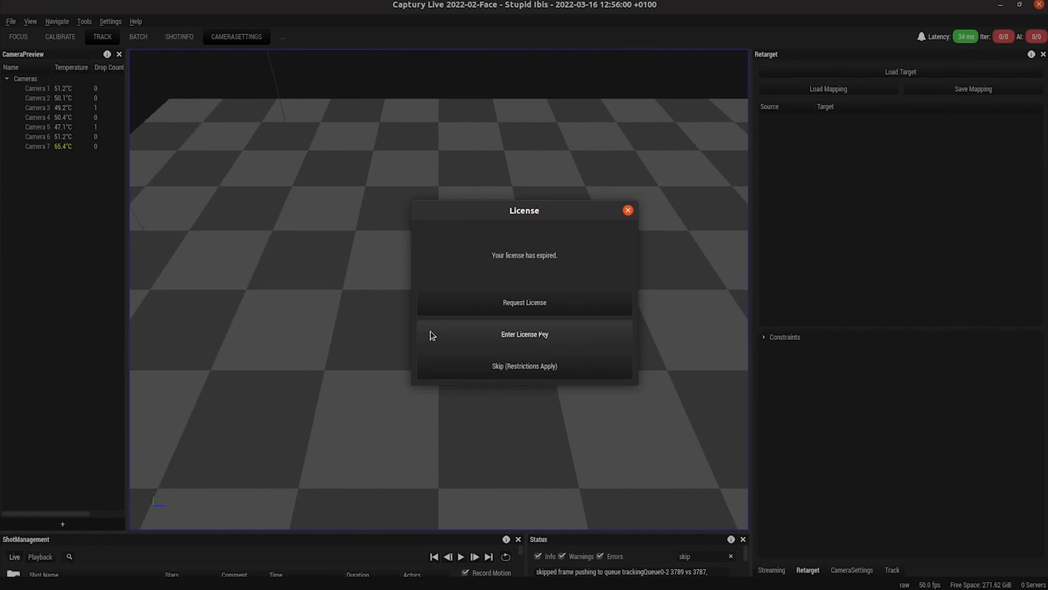
pyautogui.click(524, 334)
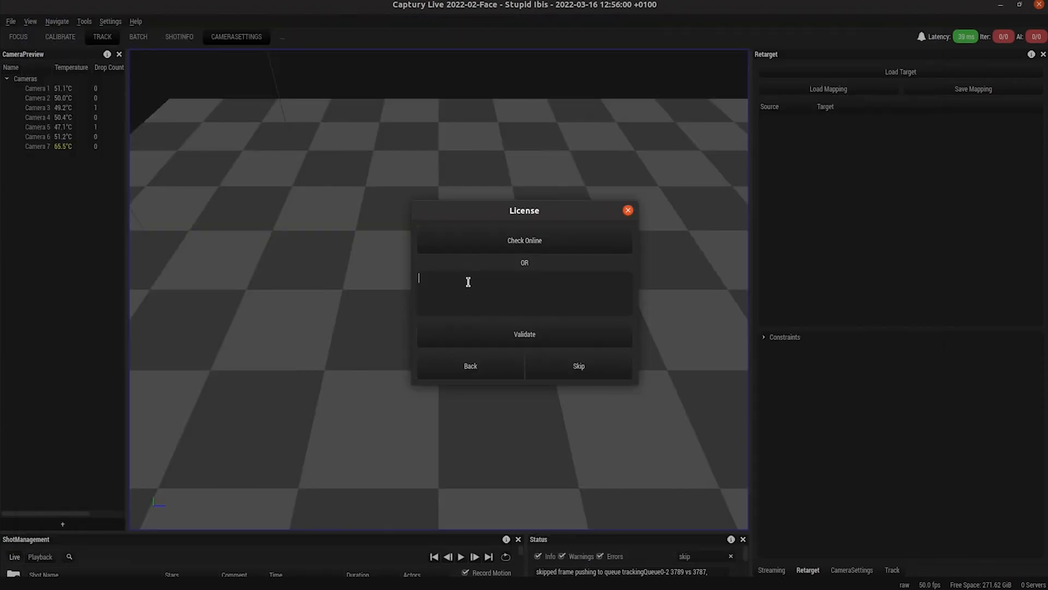
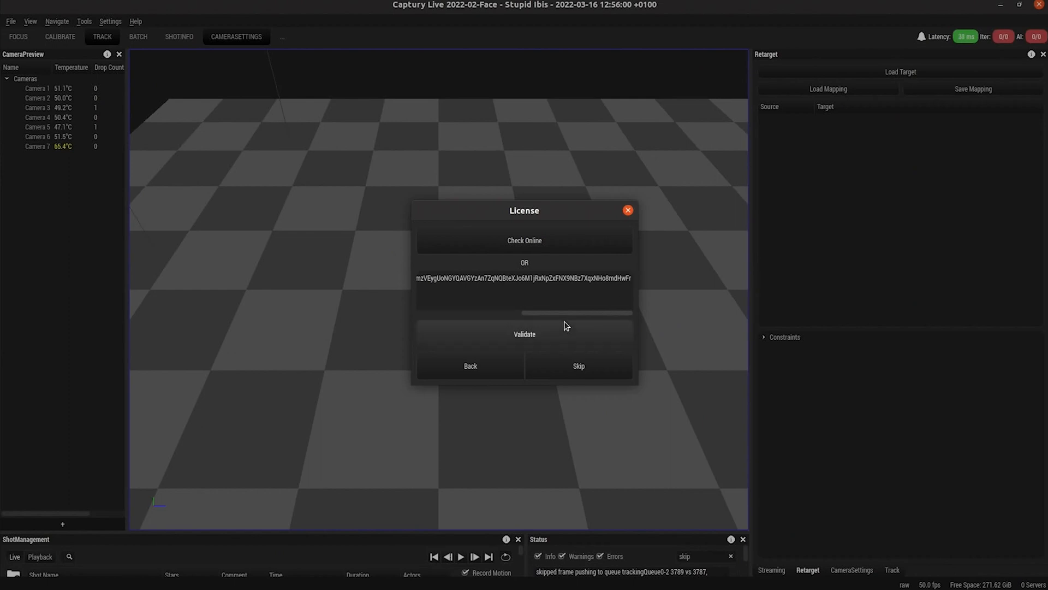
pyautogui.click(524, 334)
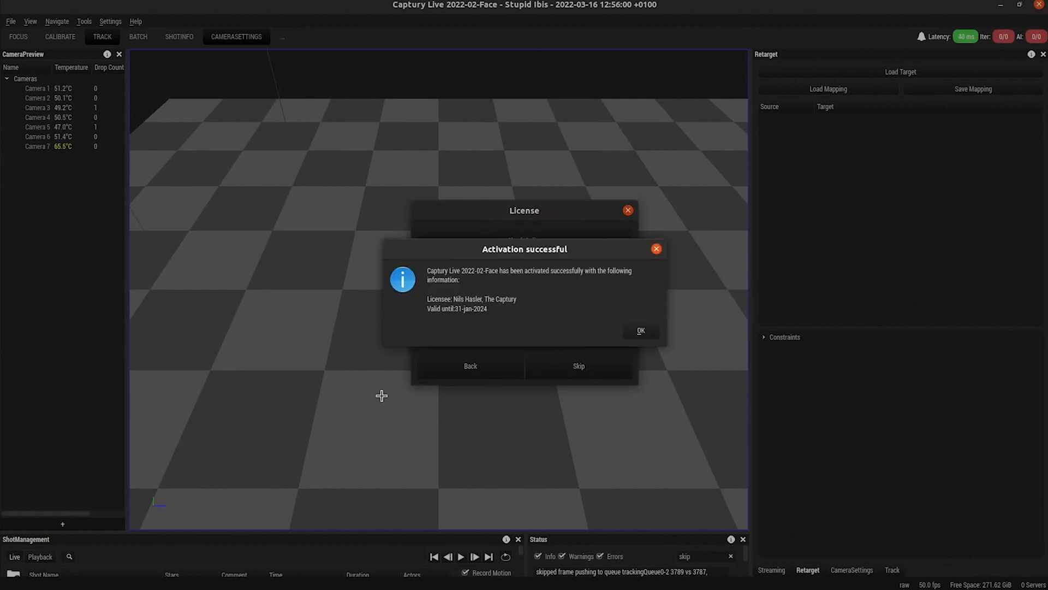
pyautogui.moveTo(513, 384)
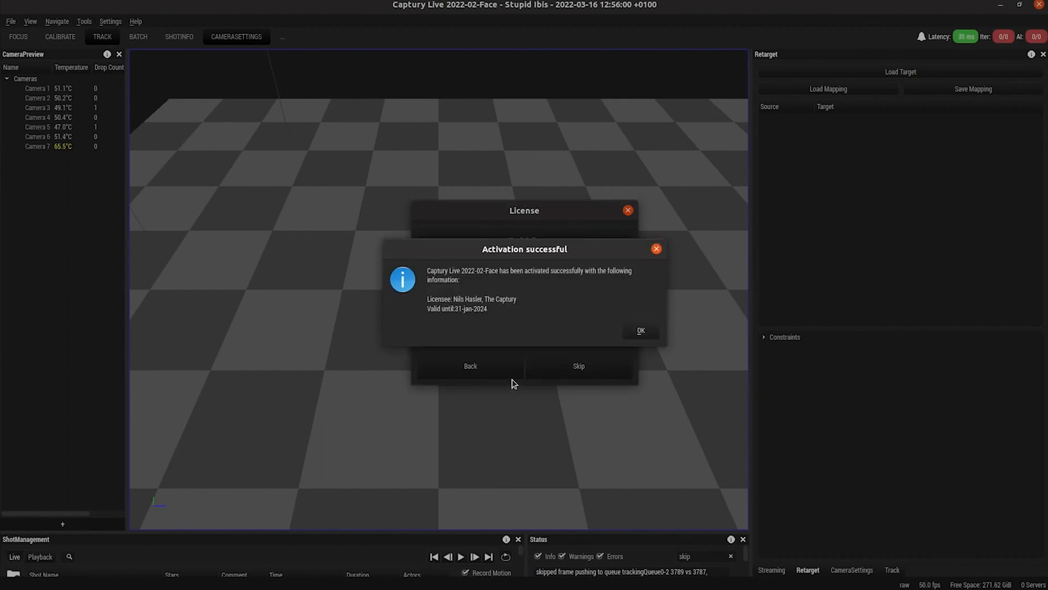
pyautogui.moveTo(567, 357)
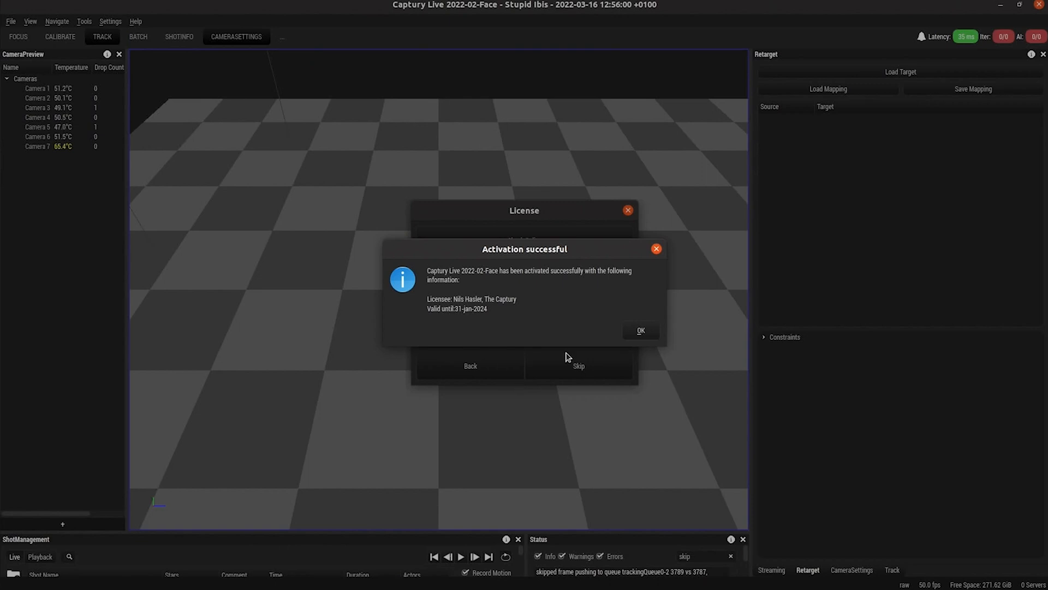